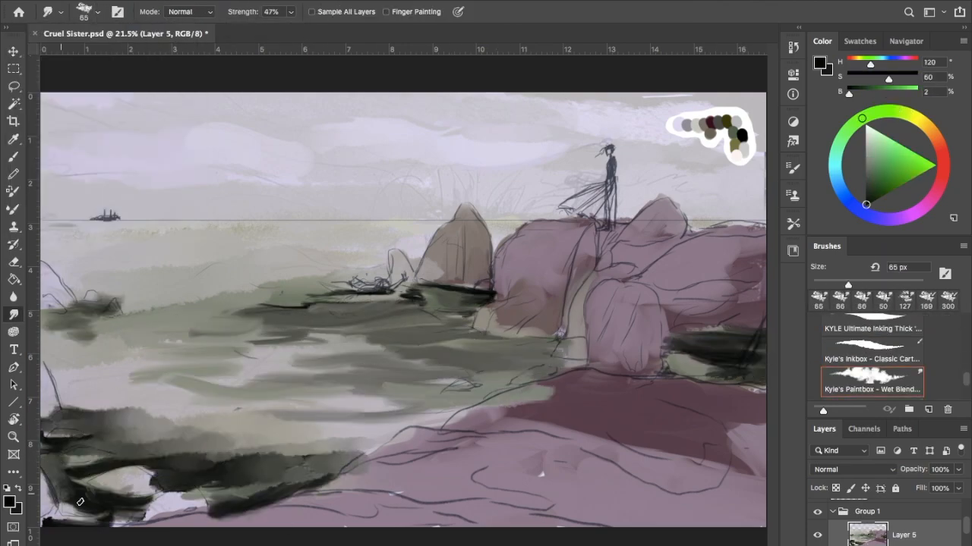
- Paint purple rocks, green-grey sea and first wave highlights over the sketch with a textured brush
{"action": "left_click_drag", "start_coordinate": [79, 501], "coordinate": [213, 519]}
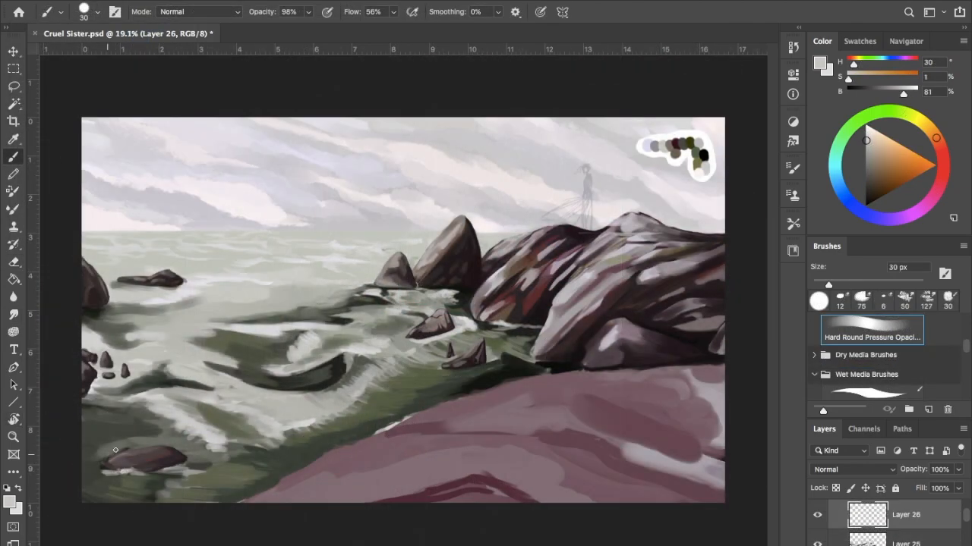
- Brush white foam along the lower-left waves and around the rocks
{"action": "left_click_drag", "start_coordinate": [114, 450], "coordinate": [139, 444]}
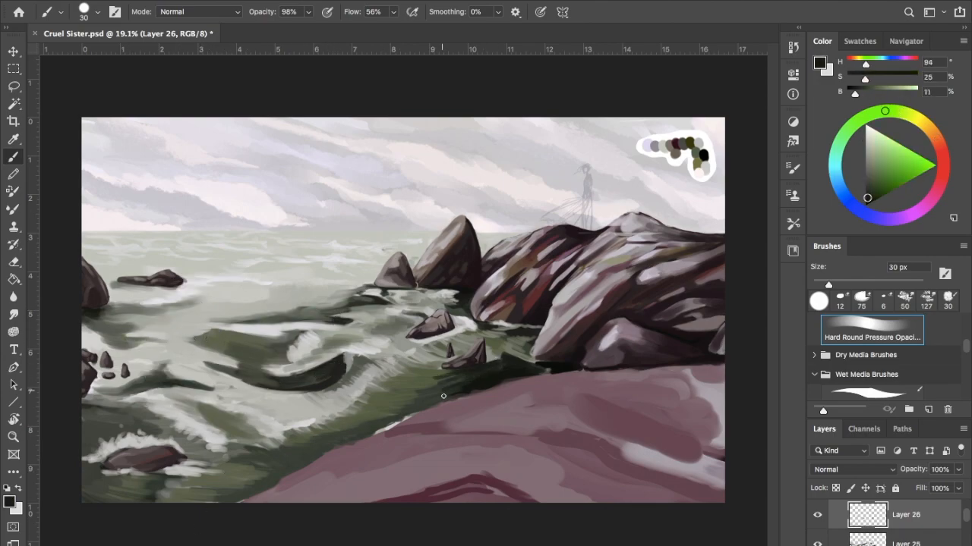
{"action": "left_click_drag", "start_coordinate": [443, 395], "coordinate": [535, 363]}
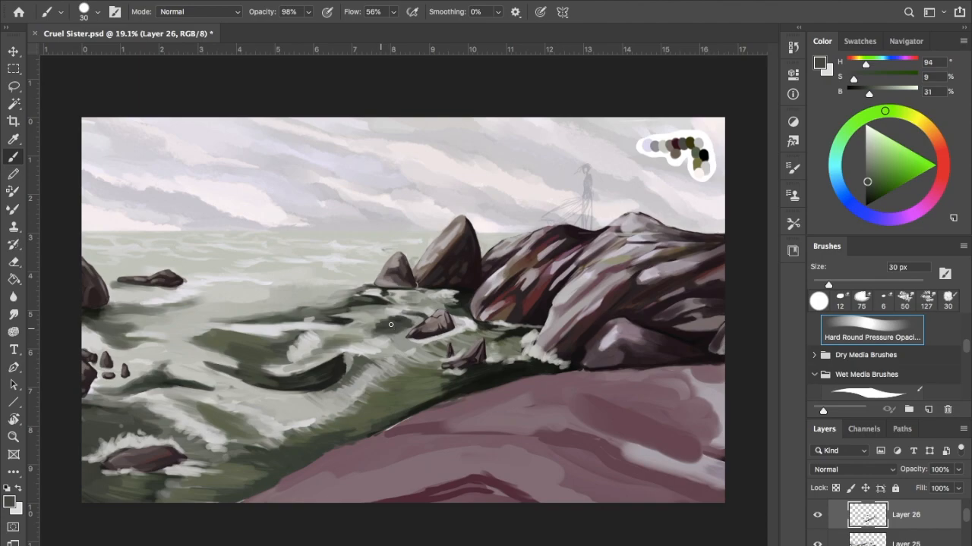
- Paint heavy foam, storm clouds, the cloaked woman and drowned maiden, then hide the panels to view the finished piece
{"action": "left_click_drag", "start_coordinate": [392, 325], "coordinate": [456, 380]}
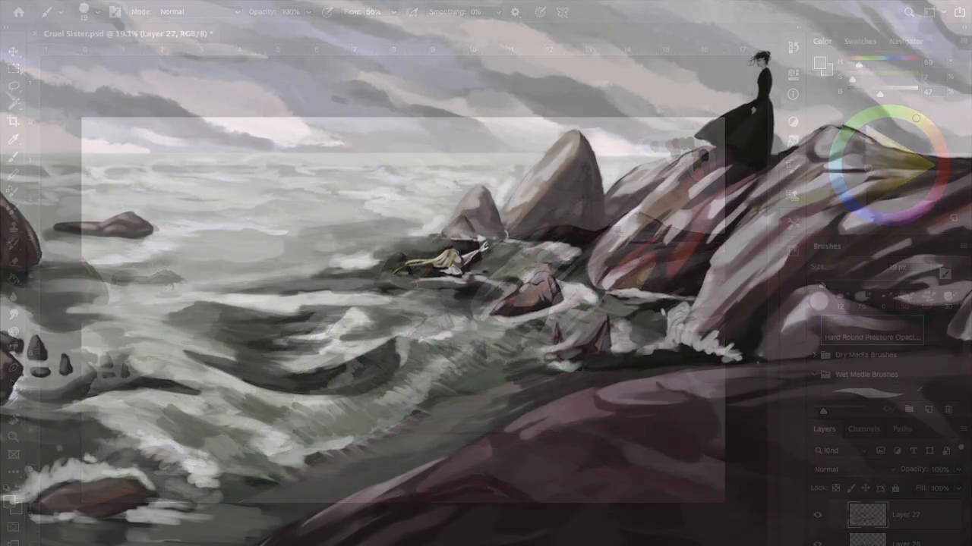
{"action": "key", "text": "Tab"}
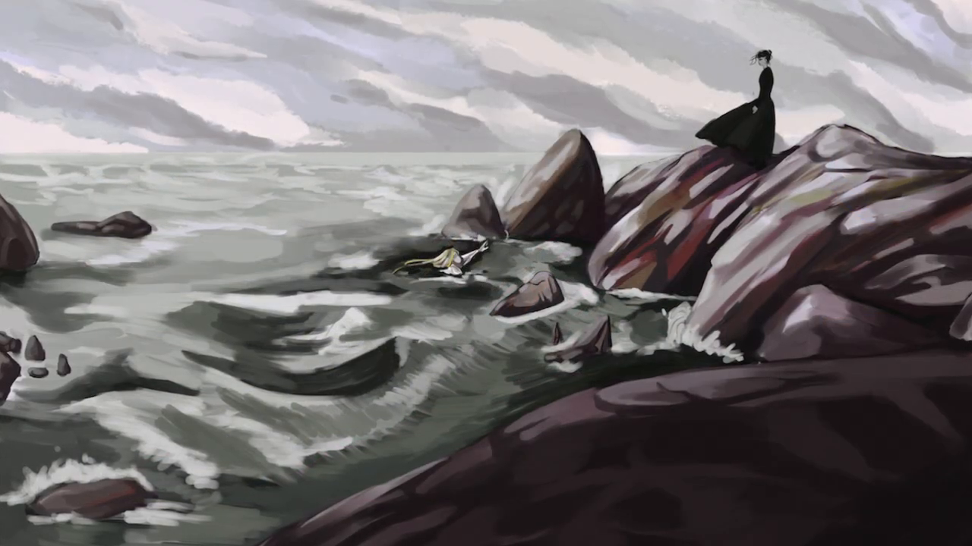